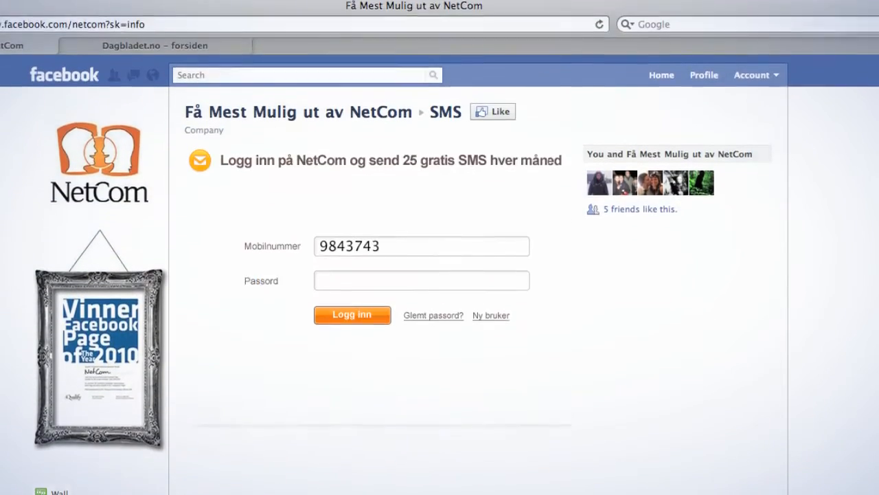
Switch NetCom's page to the Webshop tab showing the Huawei router offer at 1 kr
left_click(351, 315)
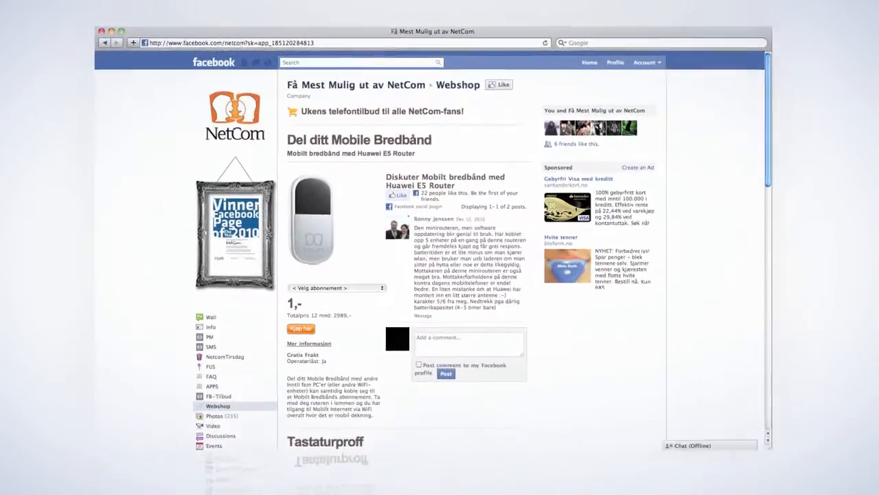
Scroll the webshop past the Huawei E5 router to the Sony Ericsson X10 Mini Pro offer
scroll("down", 3)
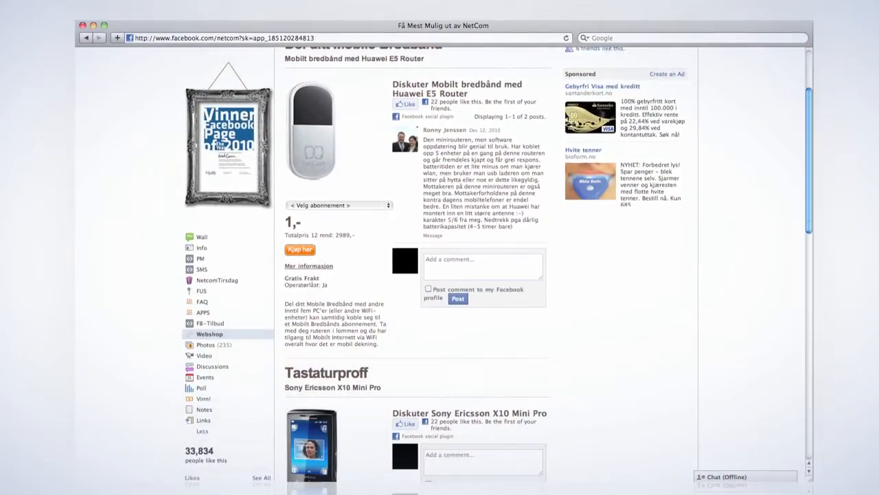
scroll("down", 3)
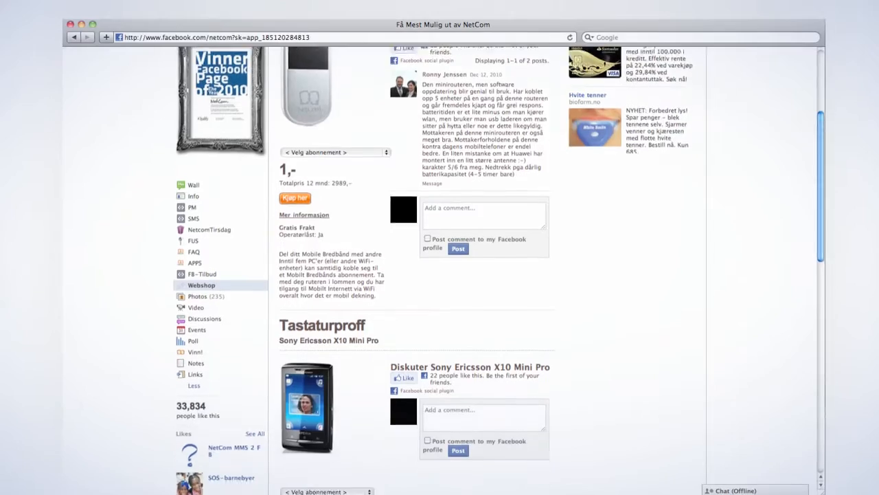
scroll("down", 3)
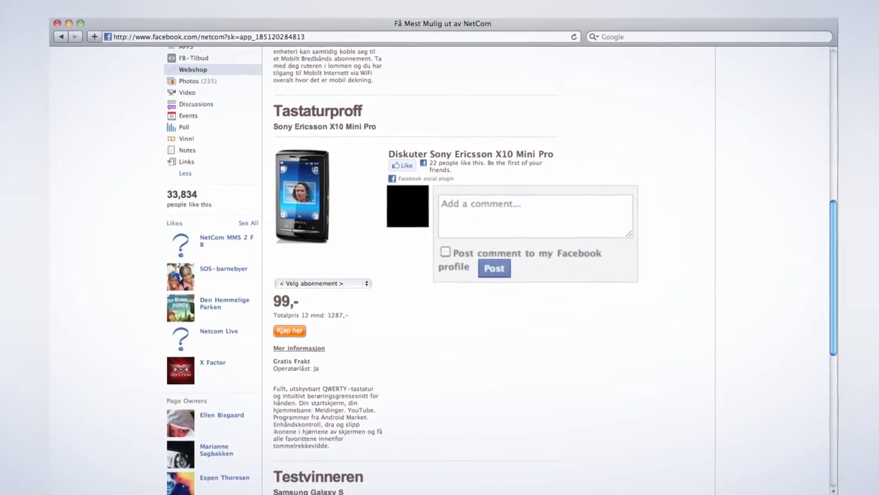
scroll("down", 3)
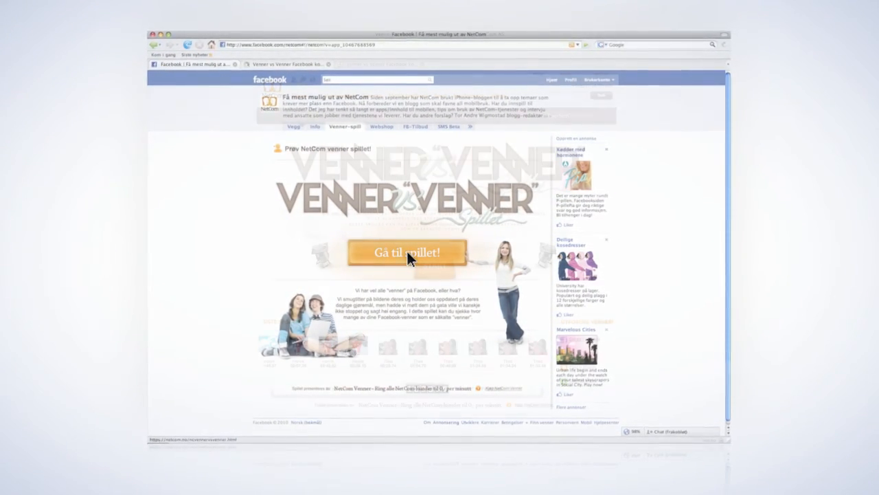
Launch Venner vs Venner via 'Gå til spillet!' and enter 'Mar' as the friend's first name
left_click(405, 252)
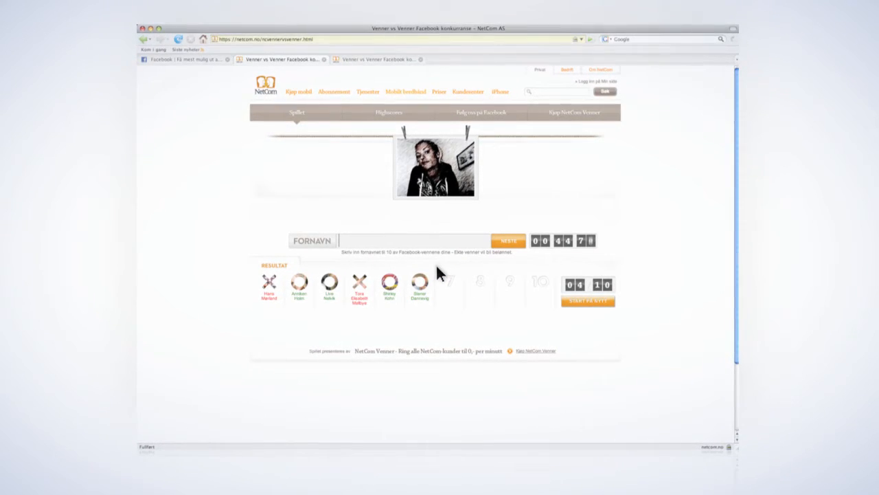
type("Mar")
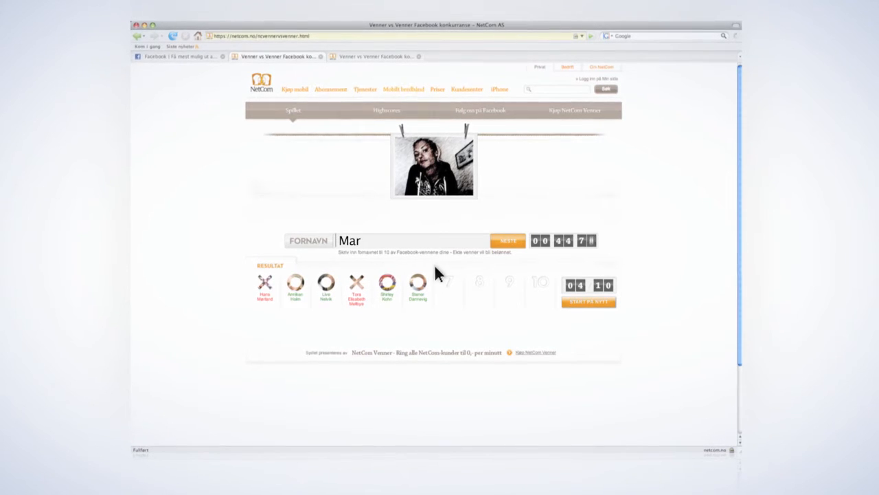